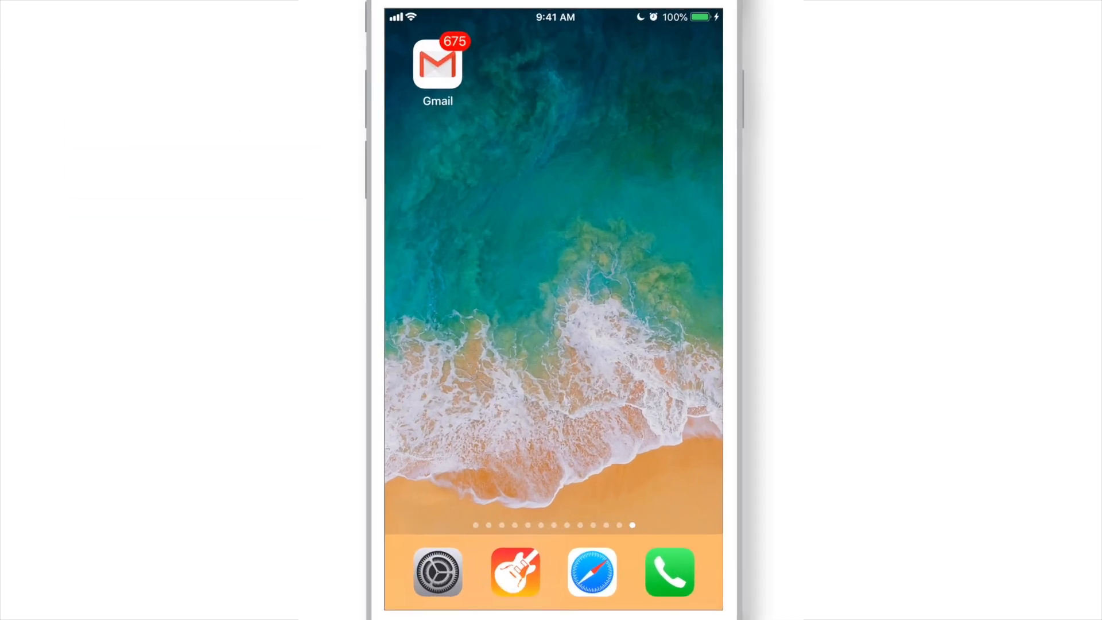
Launch Gmail, start a new email draft, and show the draft's extra-options menu.
click(439, 64)
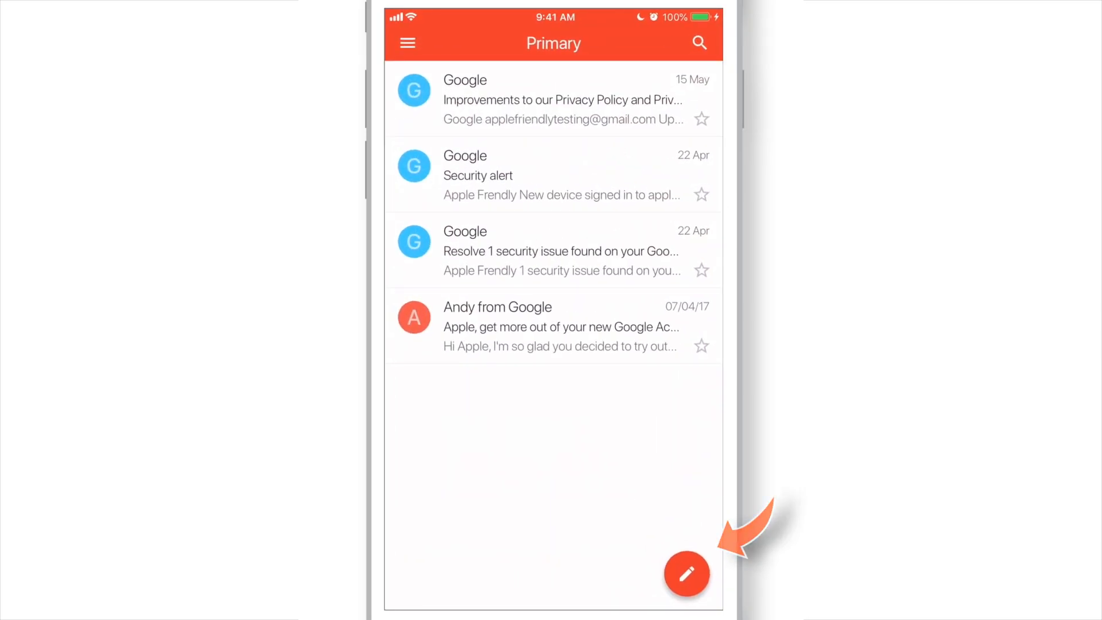
click(686, 572)
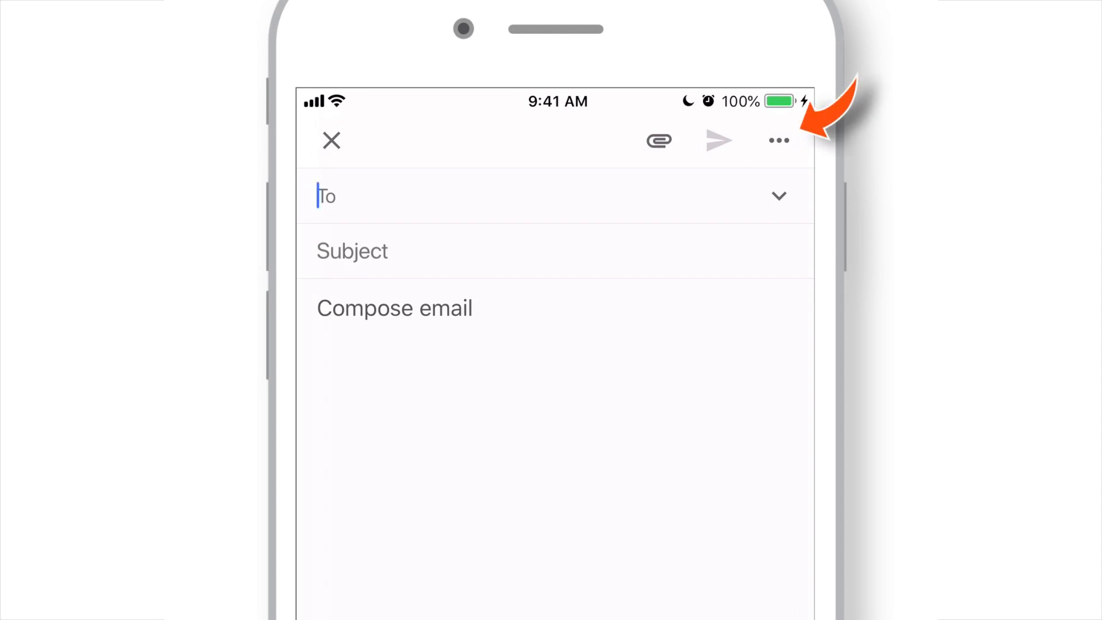
click(778, 139)
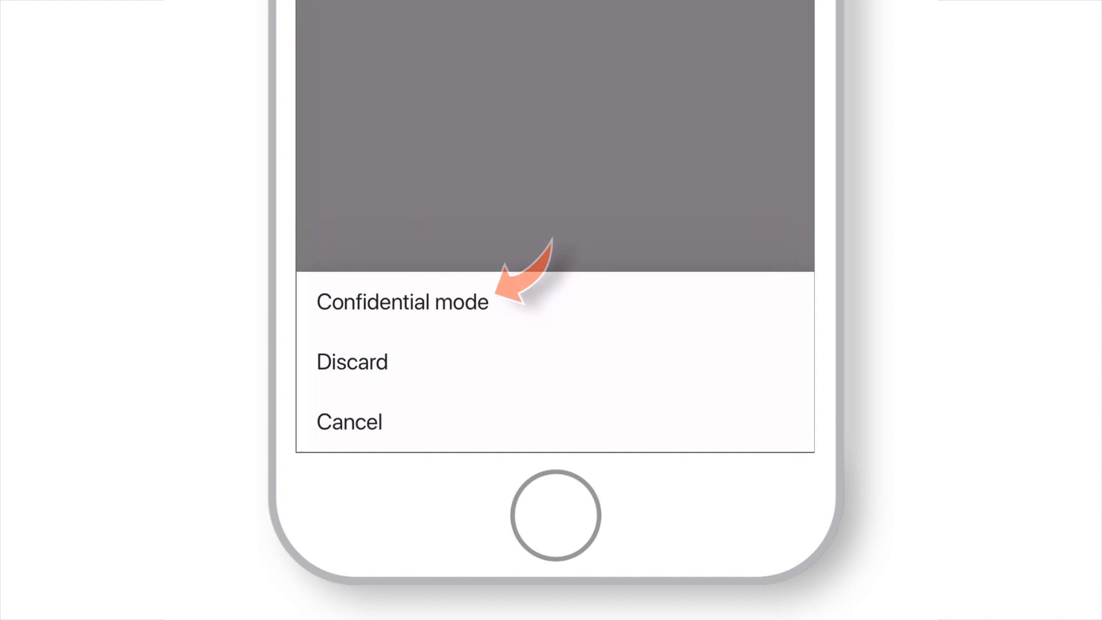
Turn on confidential mode, changing expiry from 1 week to 1 day with Standard passcode.
click(401, 302)
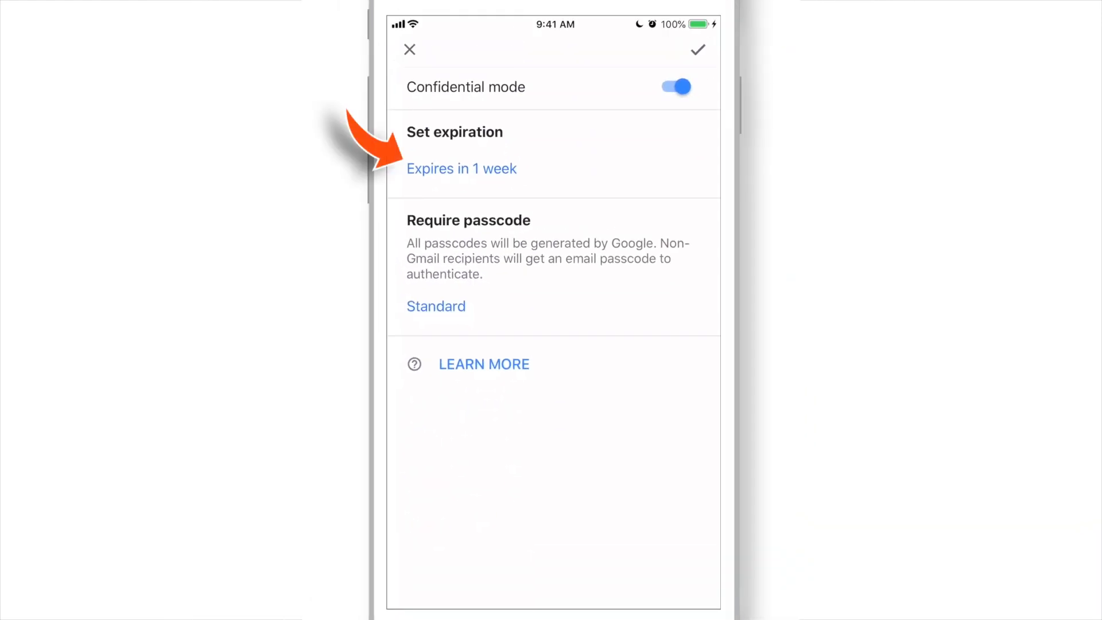
click(461, 168)
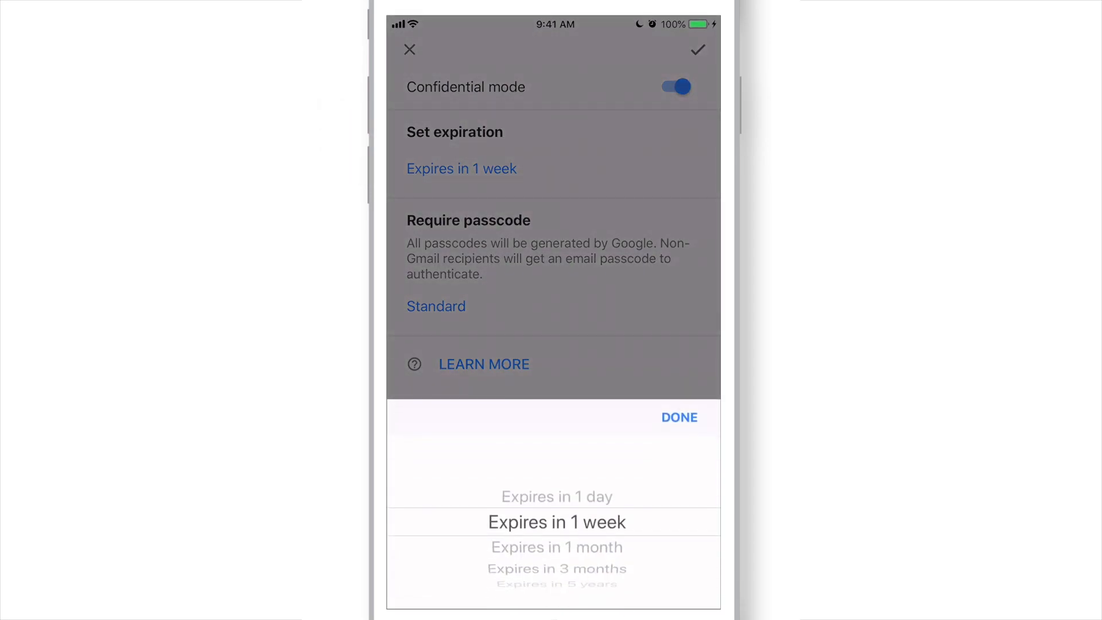
scroll(down, 3)
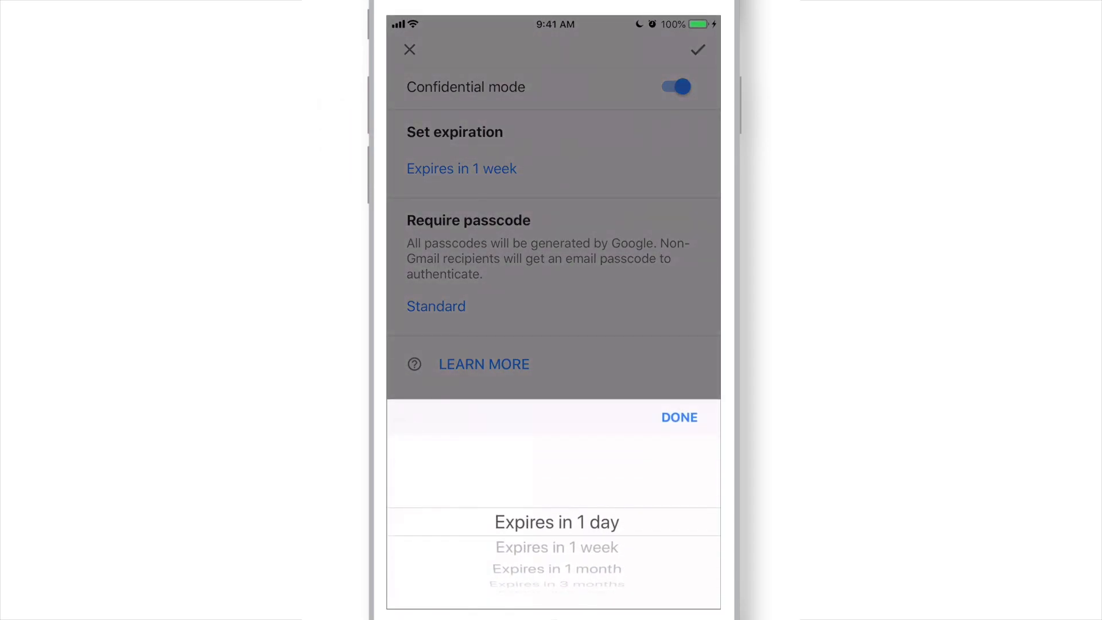
click(557, 522)
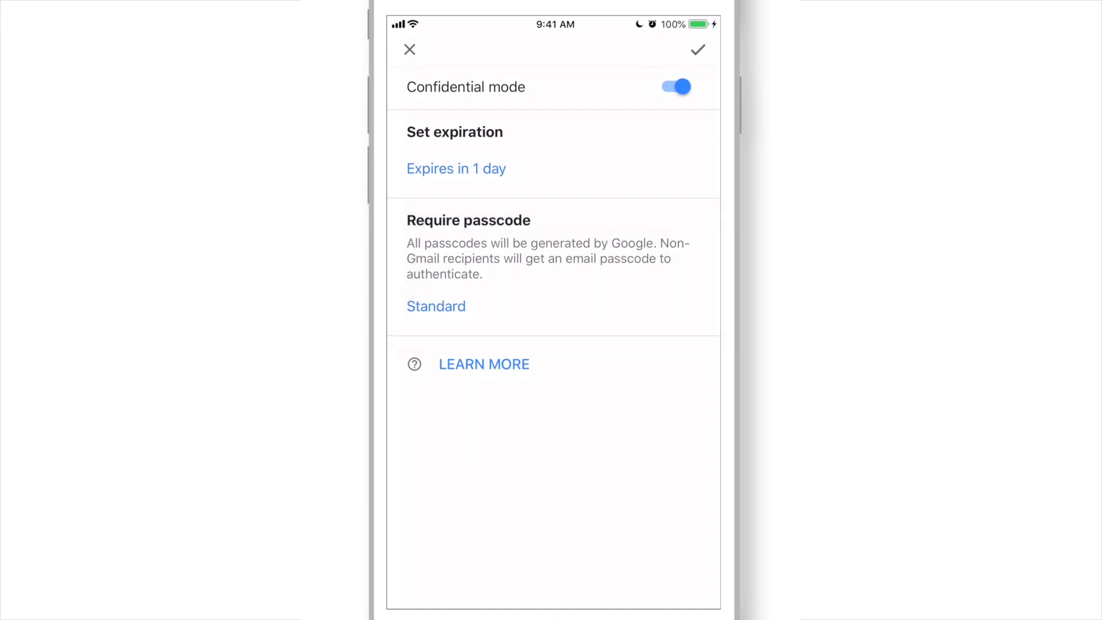
click(435, 306)
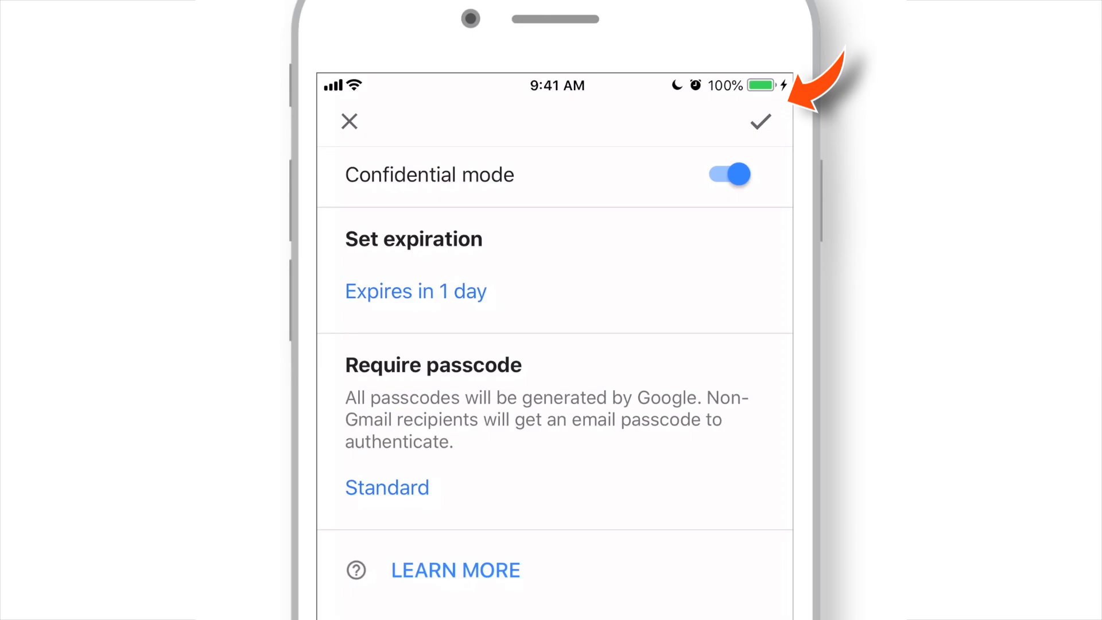
Save the confidential settings and send the Test email to the recipient's Primary inbox.
click(760, 121)
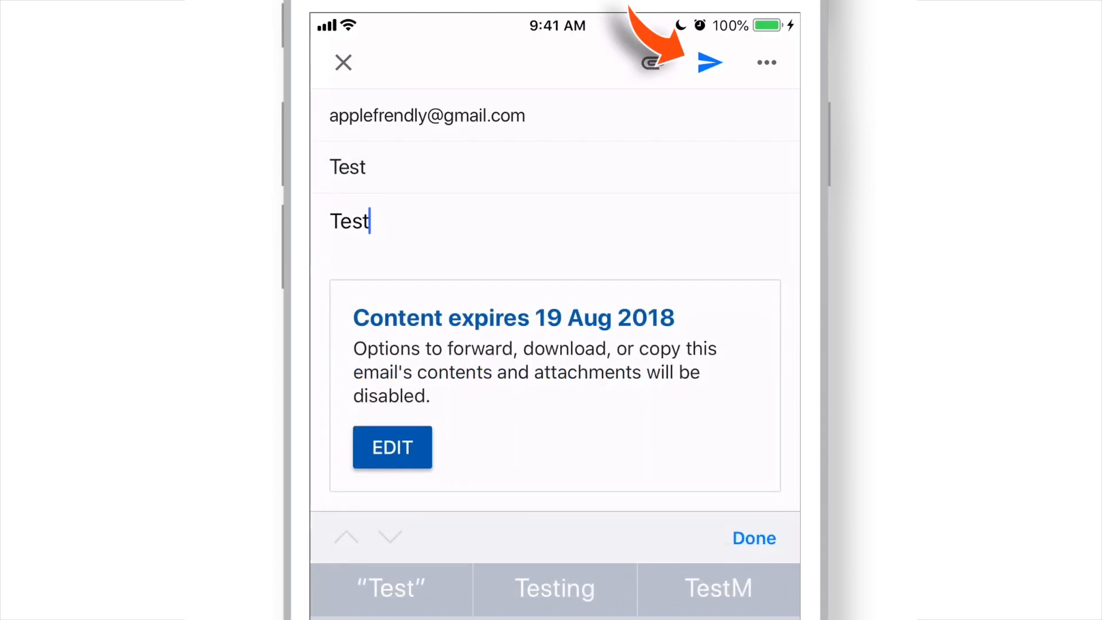
click(708, 62)
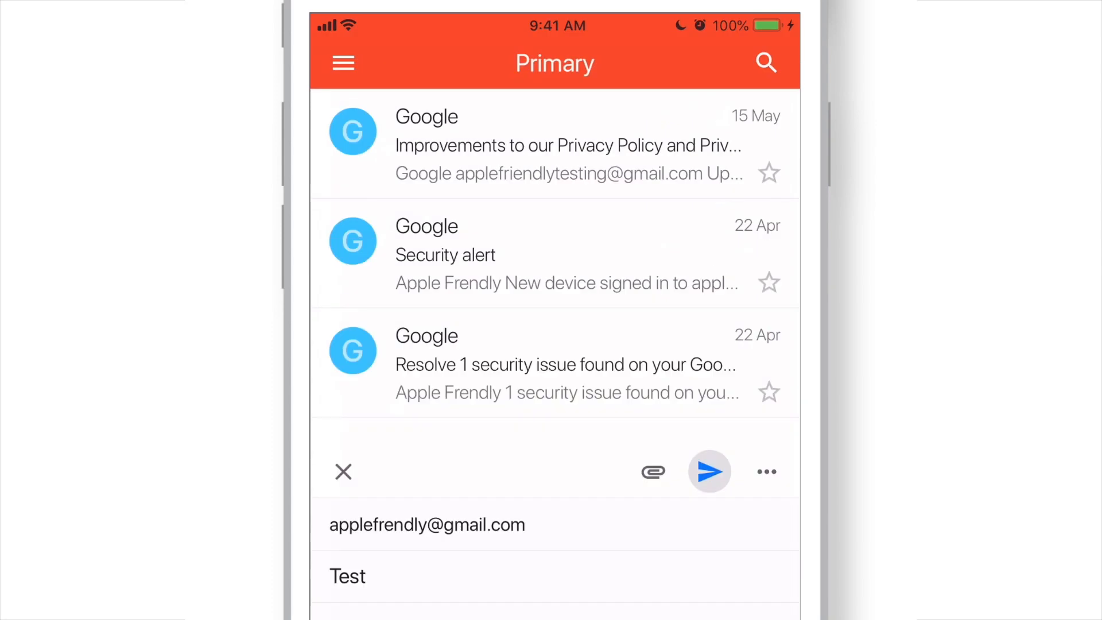
click(709, 471)
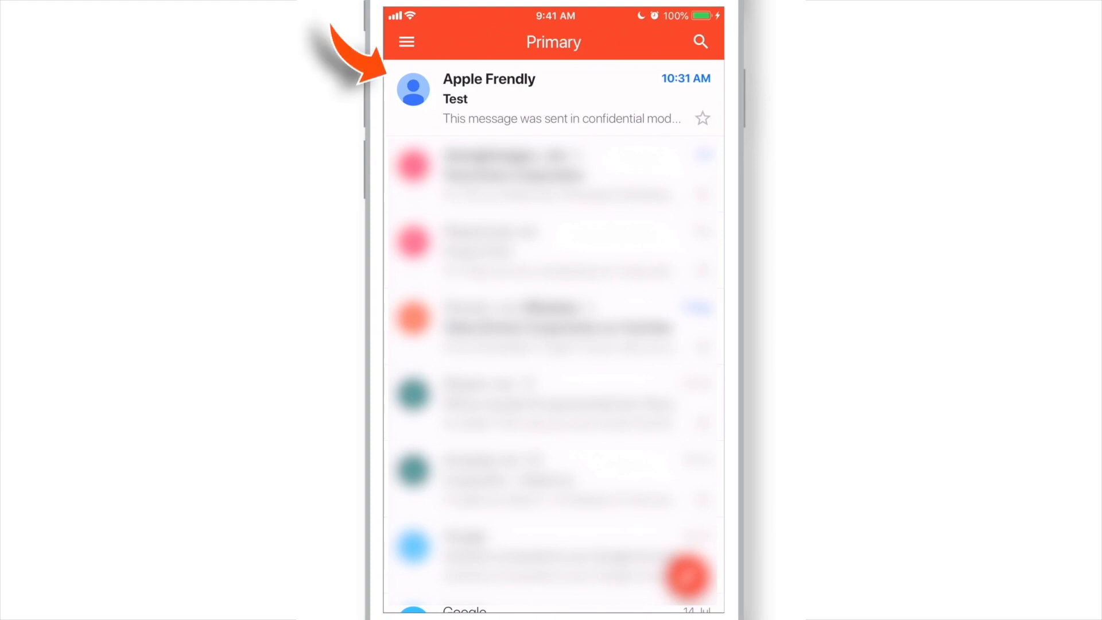
Open the received Test email showing its expired notice, then start a new draft.
click(552, 98)
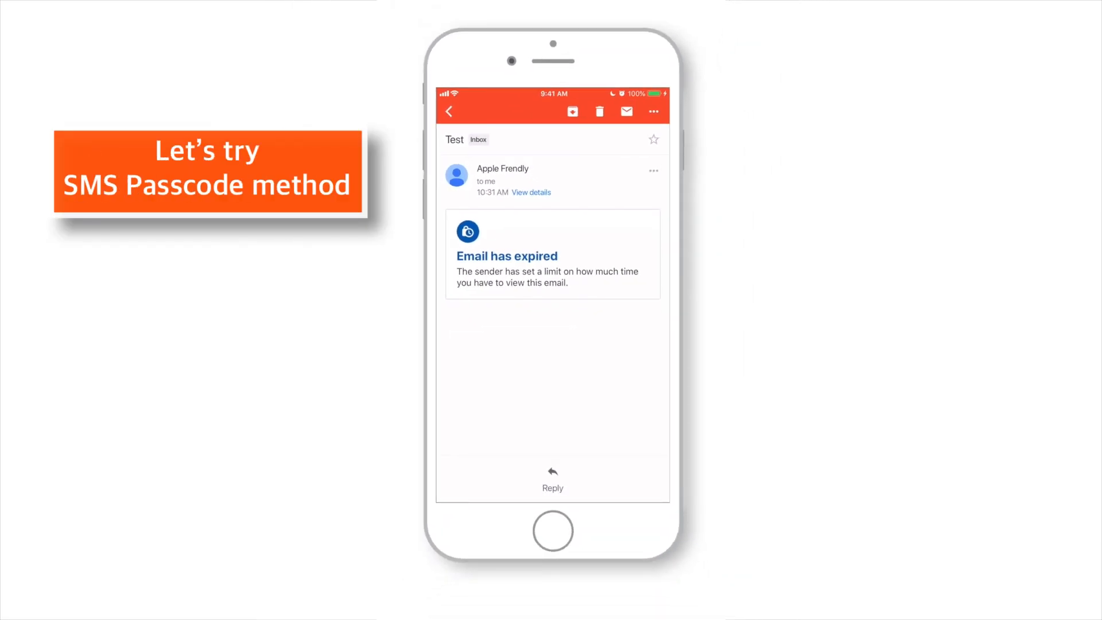
click(552, 477)
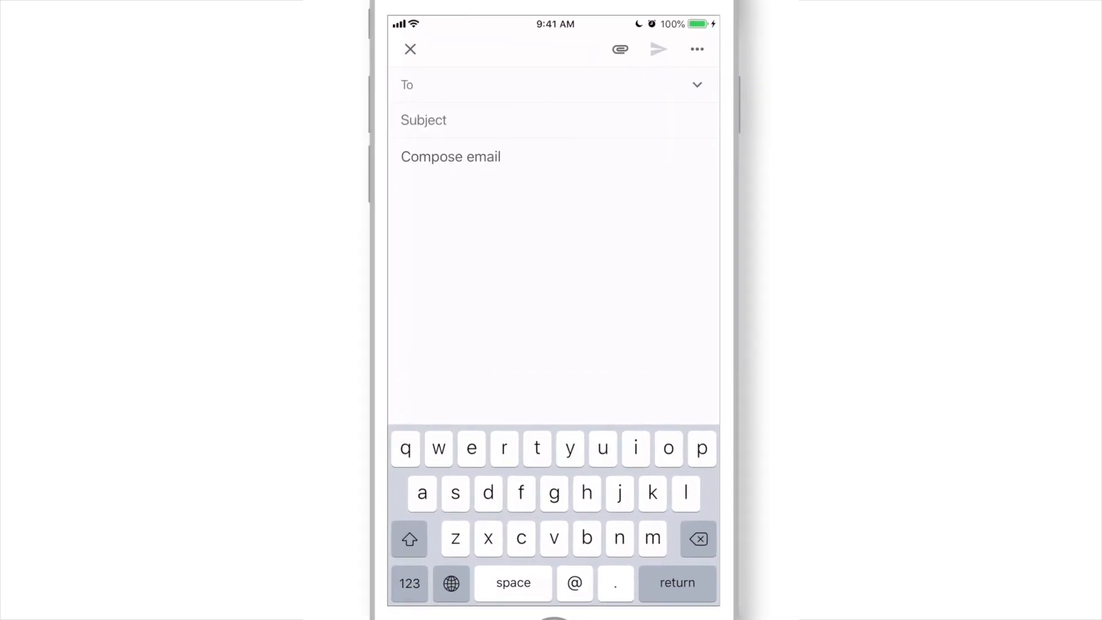
Make the new draft confidential, expiring in 1 day and requiring an SMS passcode.
click(697, 49)
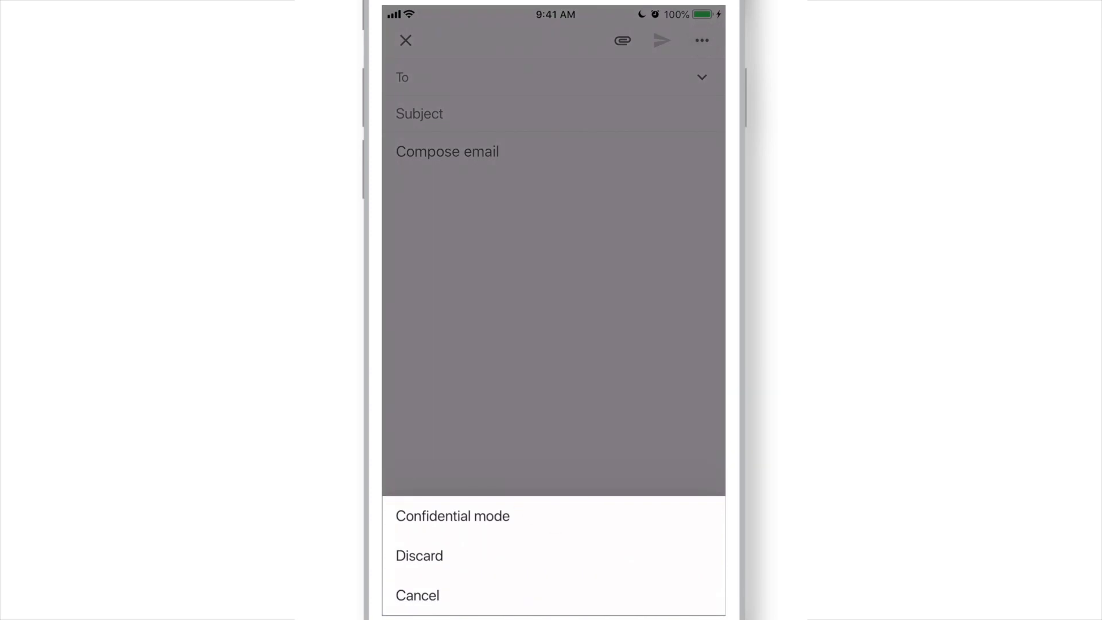
click(452, 516)
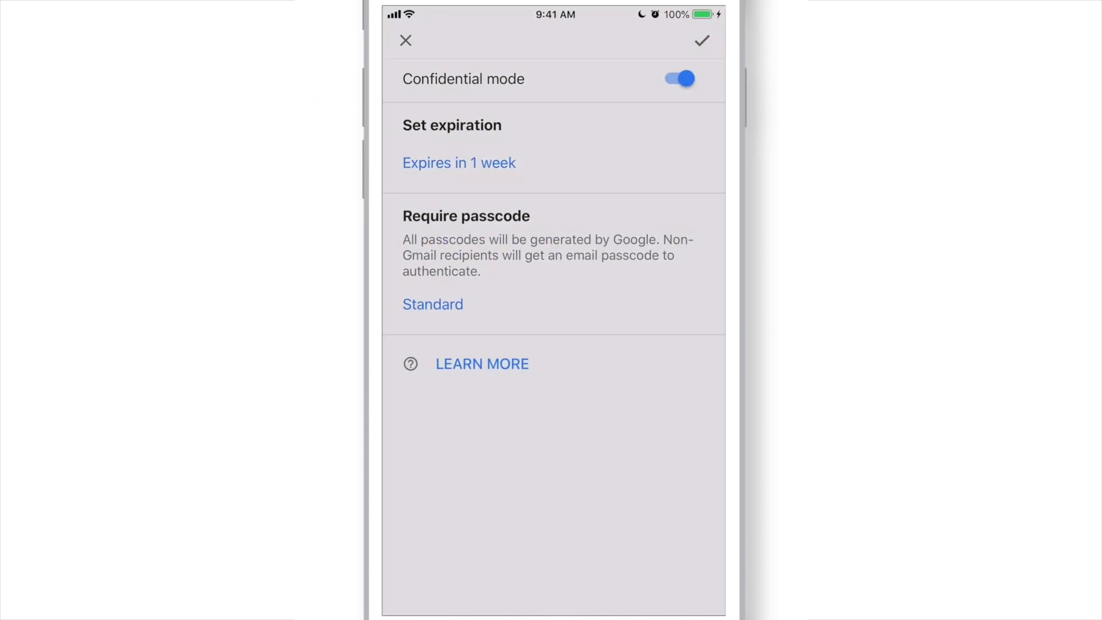
click(458, 163)
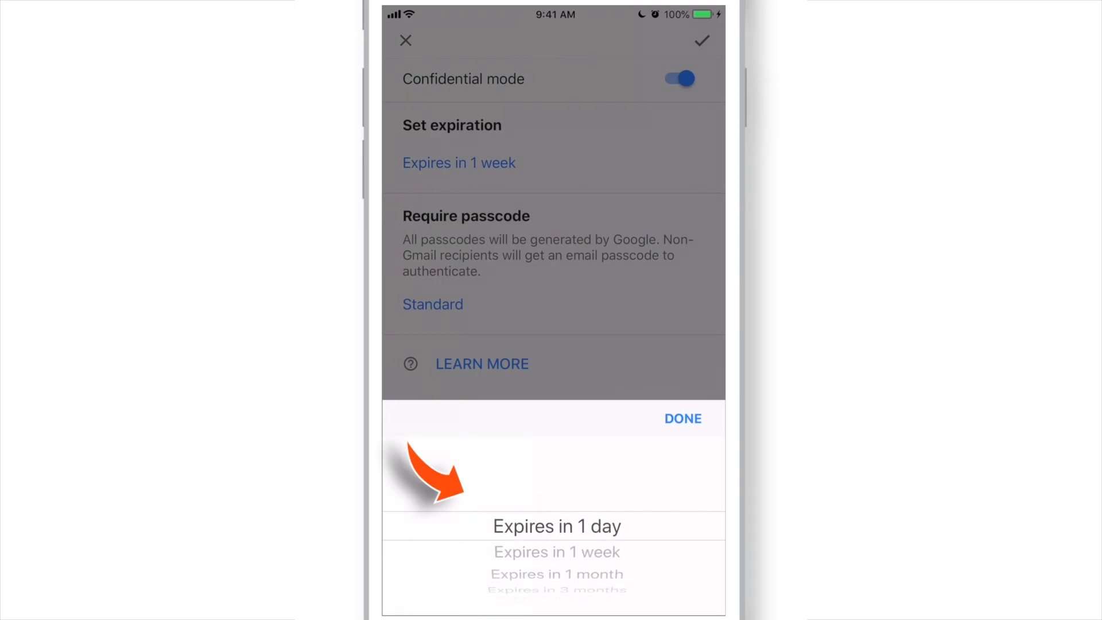
click(557, 525)
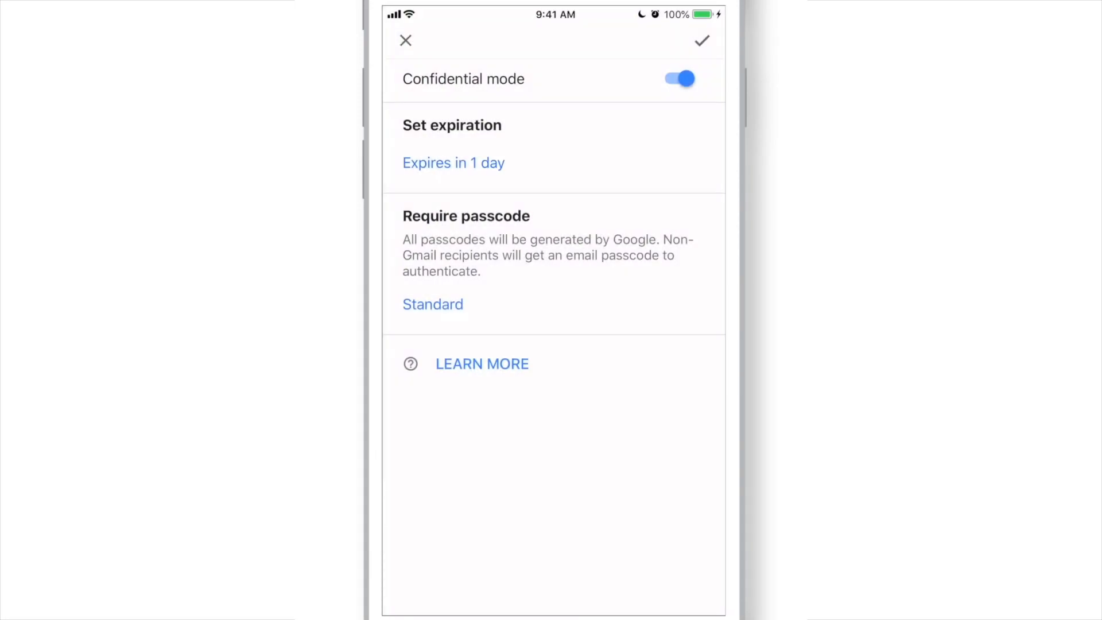
click(432, 304)
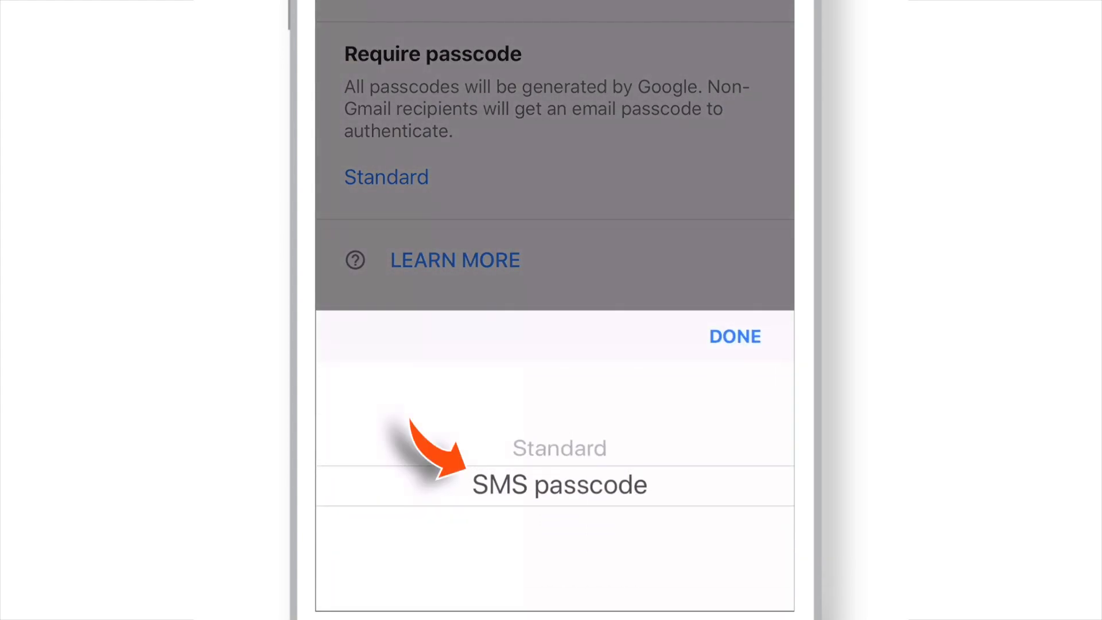
click(559, 484)
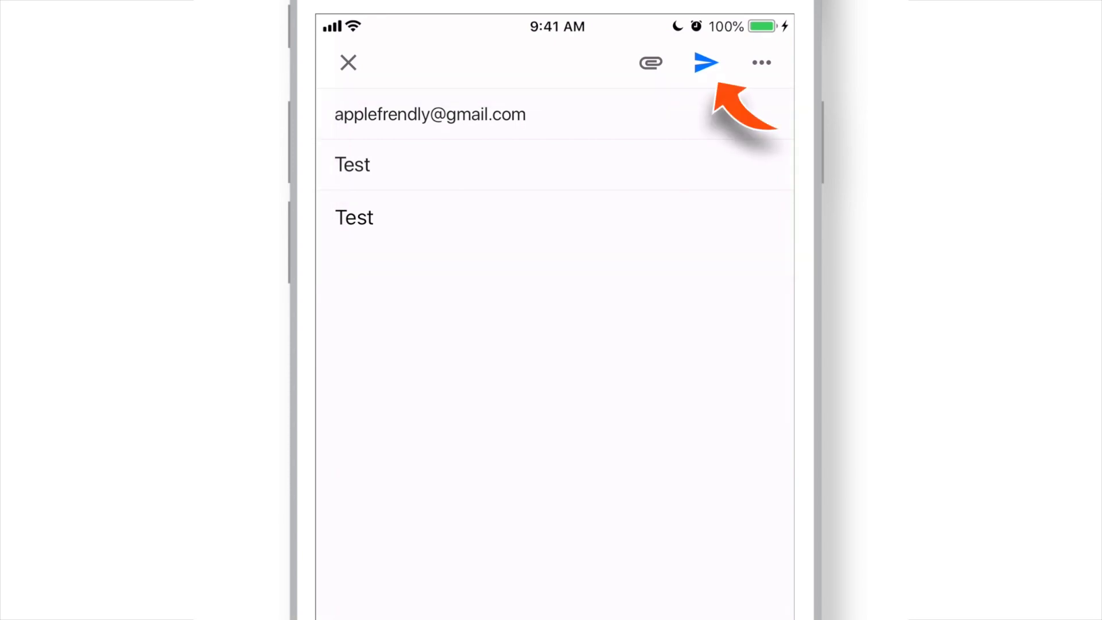
Send the email, adding the recipient's missing phone number when prompted, then resend.
click(702, 62)
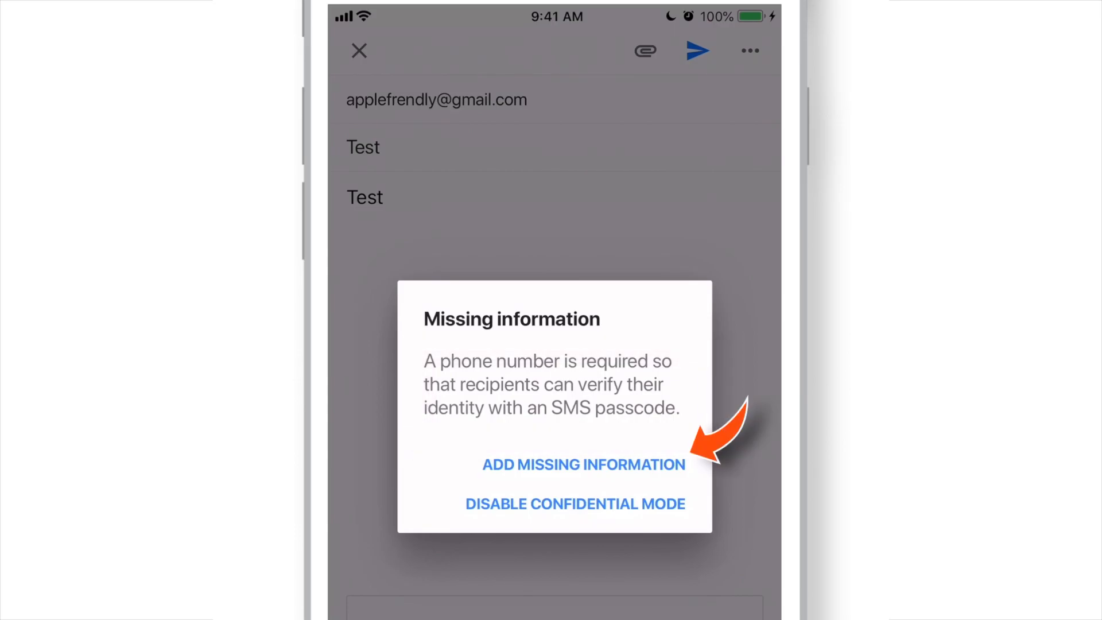
click(583, 464)
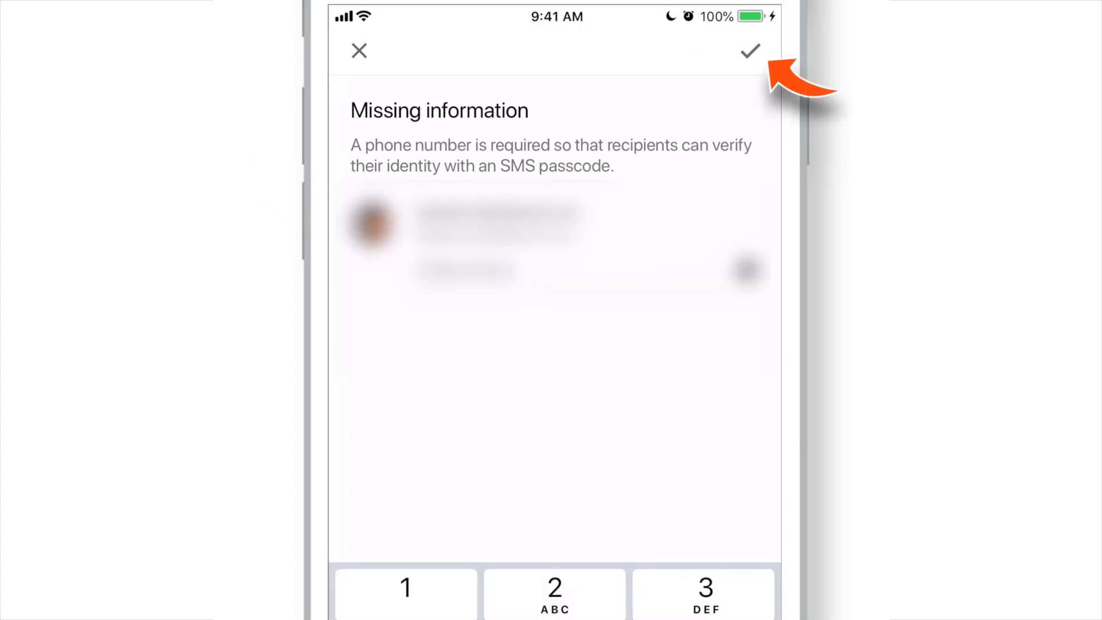
click(748, 51)
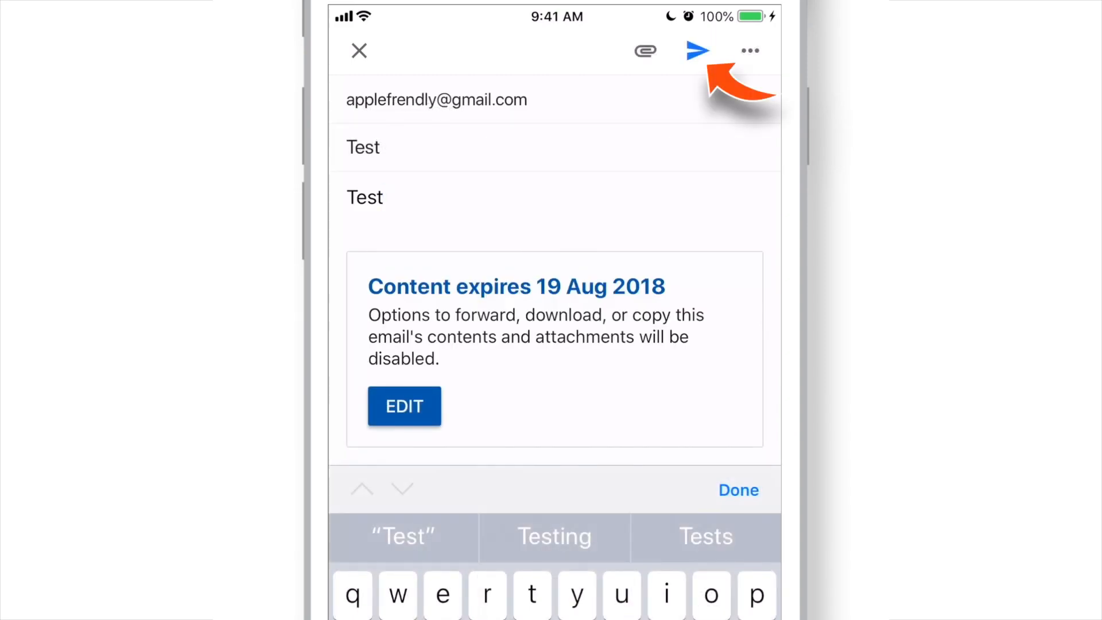
click(694, 50)
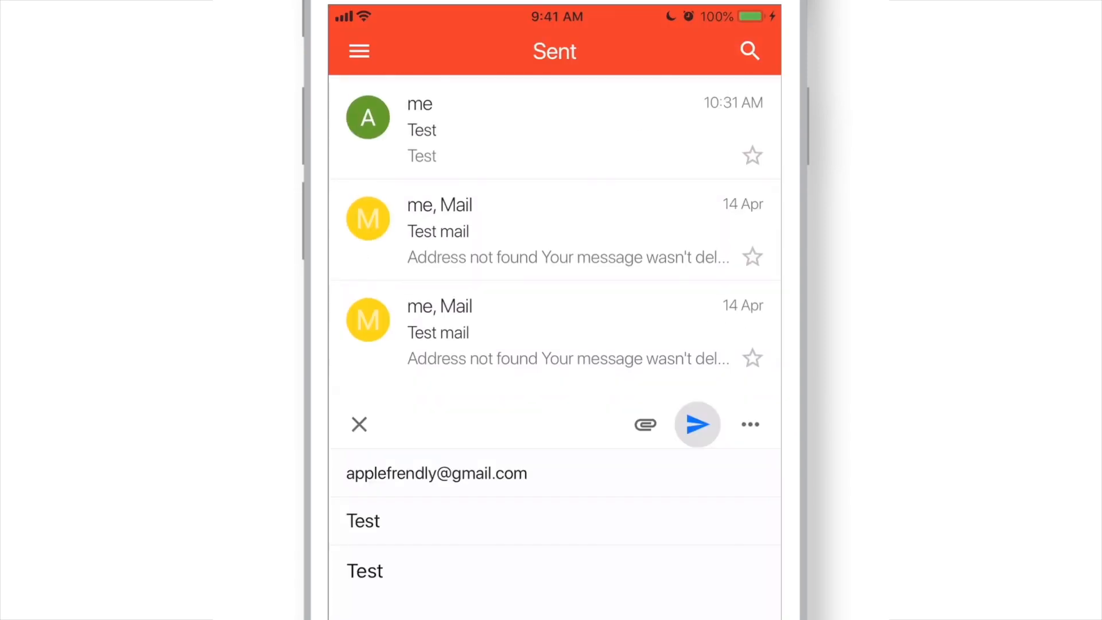
click(697, 424)
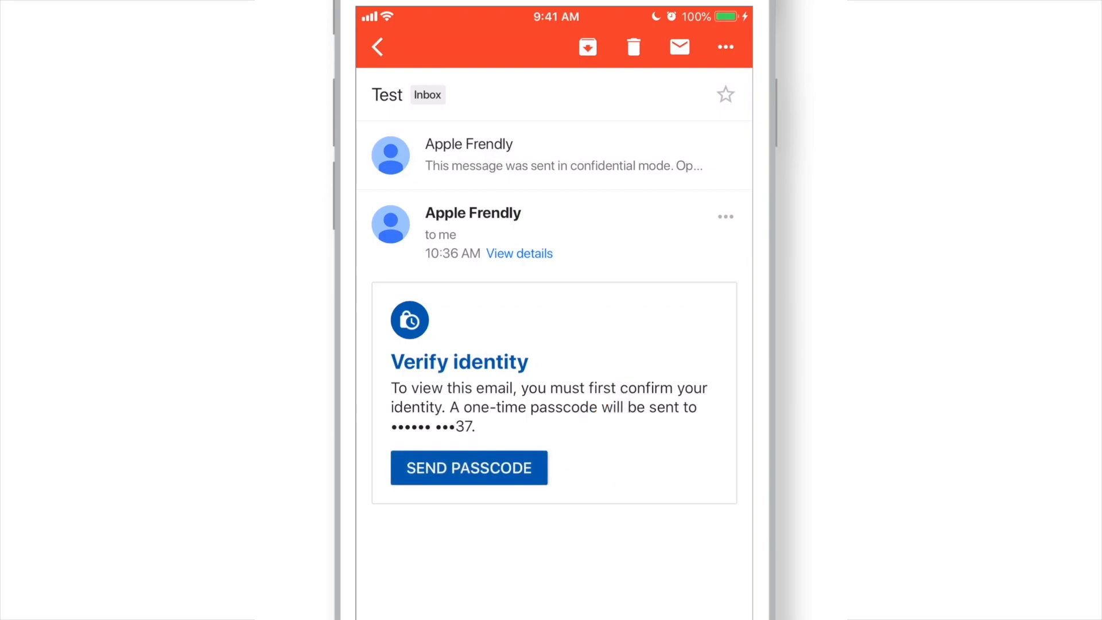
click(468, 467)
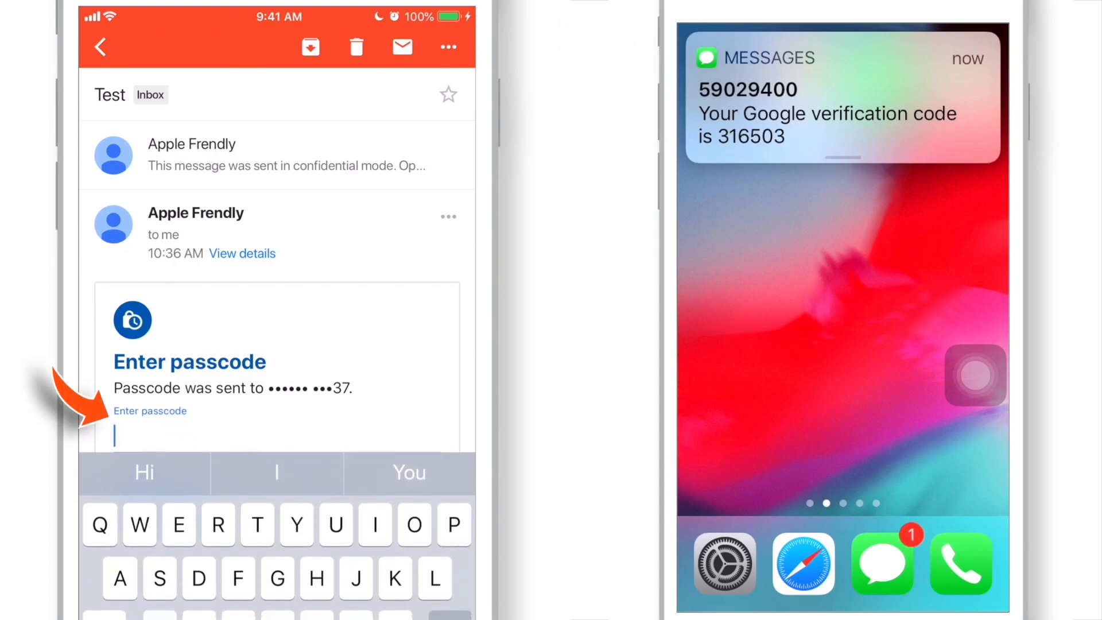
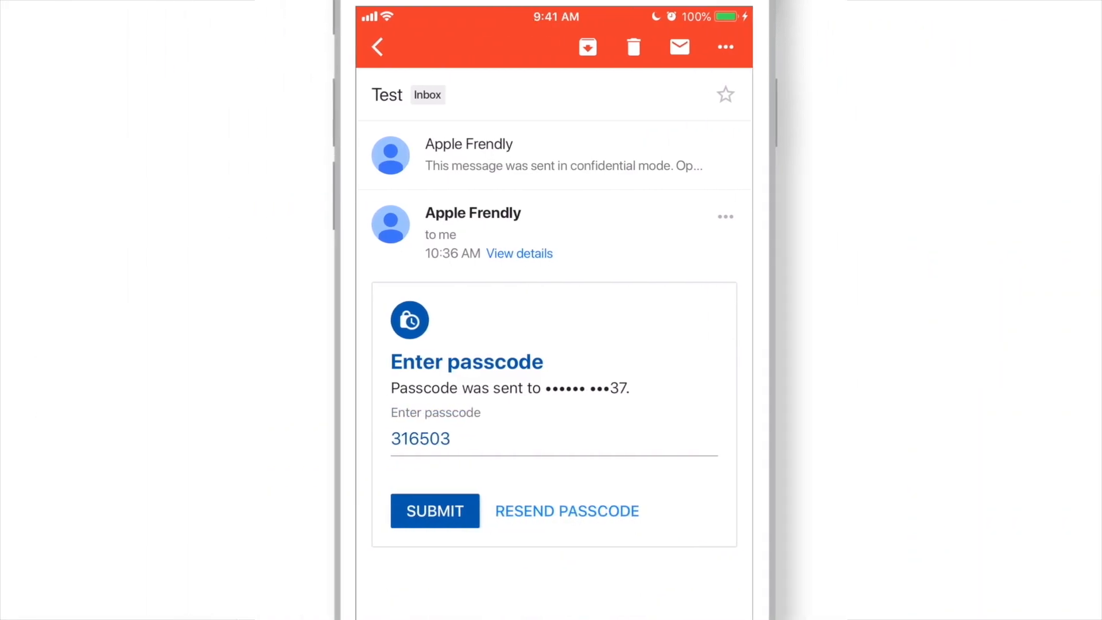
click(434, 510)
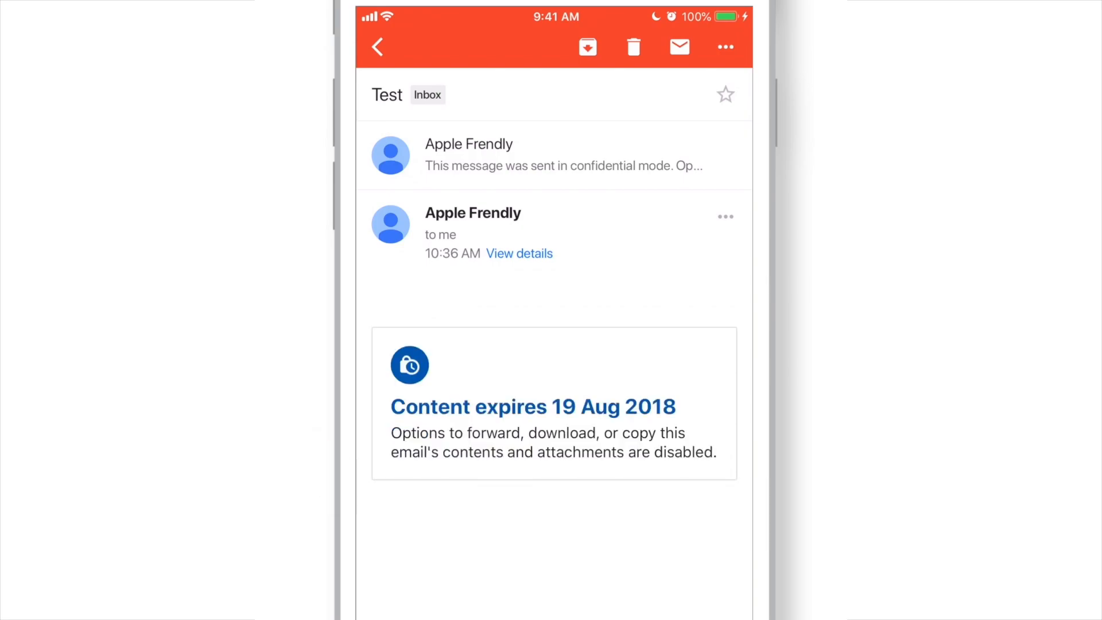